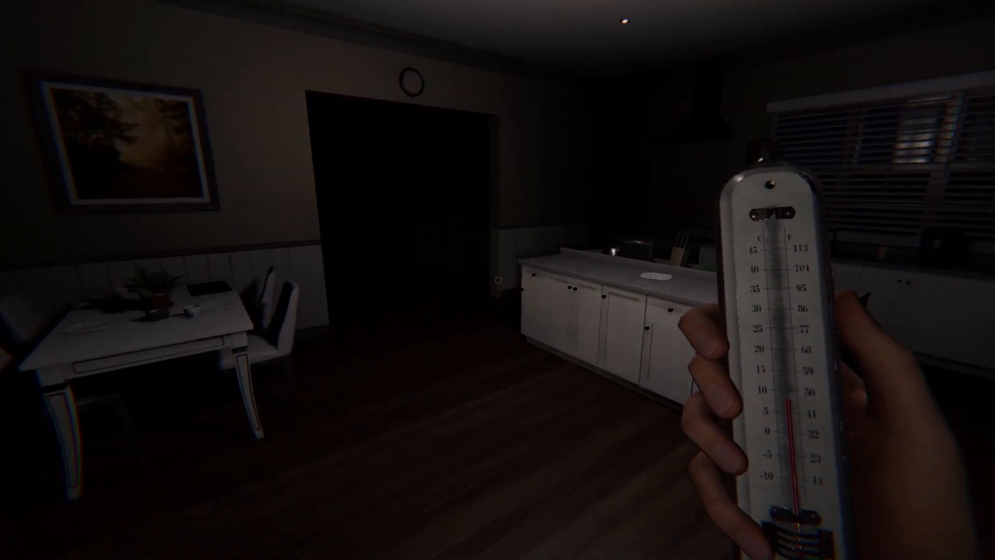
{"action": "mouse_move", "coordinate": [498, 280]}
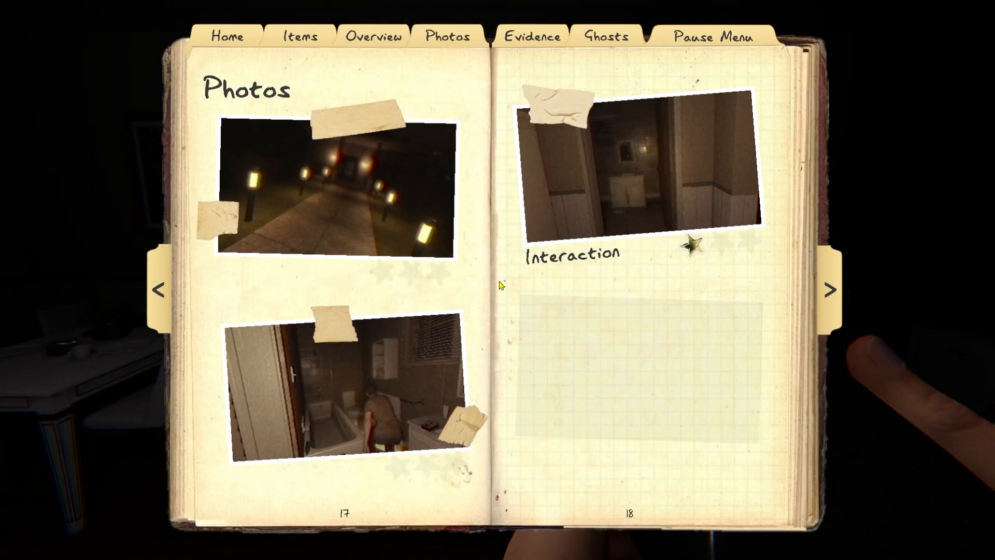
- Open the journal to the Photos pages showing the collected shots
{"action": "left_click", "coordinate": [634, 171]}
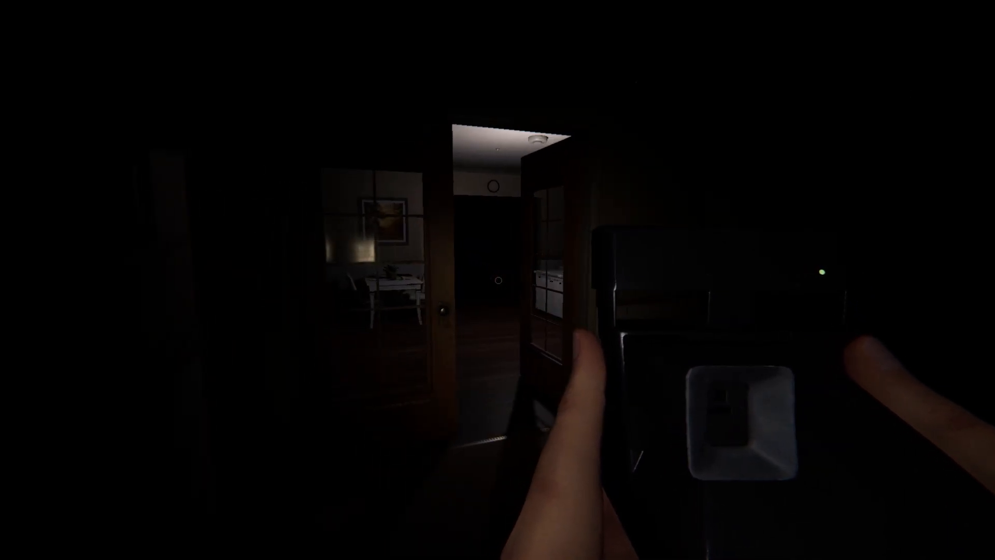
- Switch to the photo camera, shoot the dark living room, and turn to the new photo page
{"action": "scroll", "scroll_direction": "right", "scroll_amount": 3}
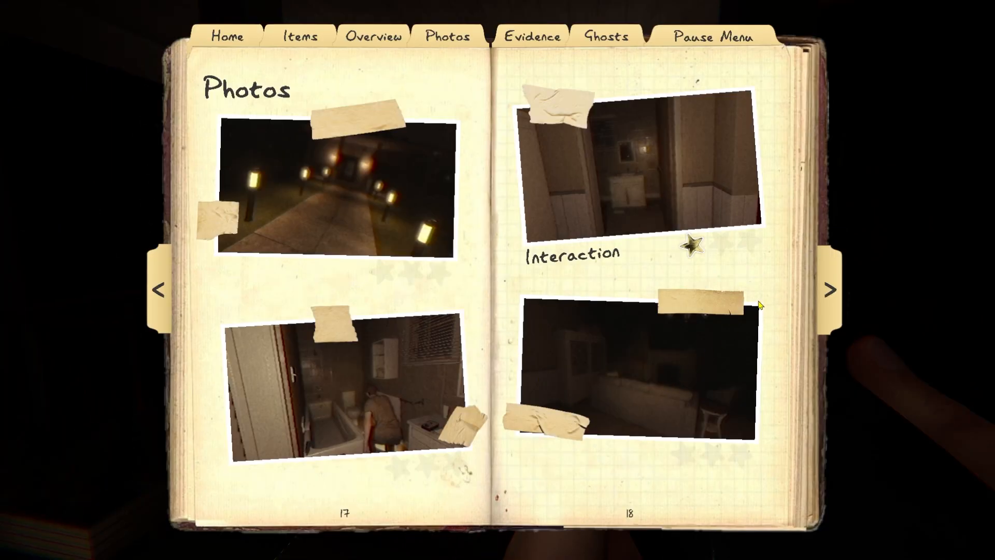
{"action": "left_click", "coordinate": [830, 289]}
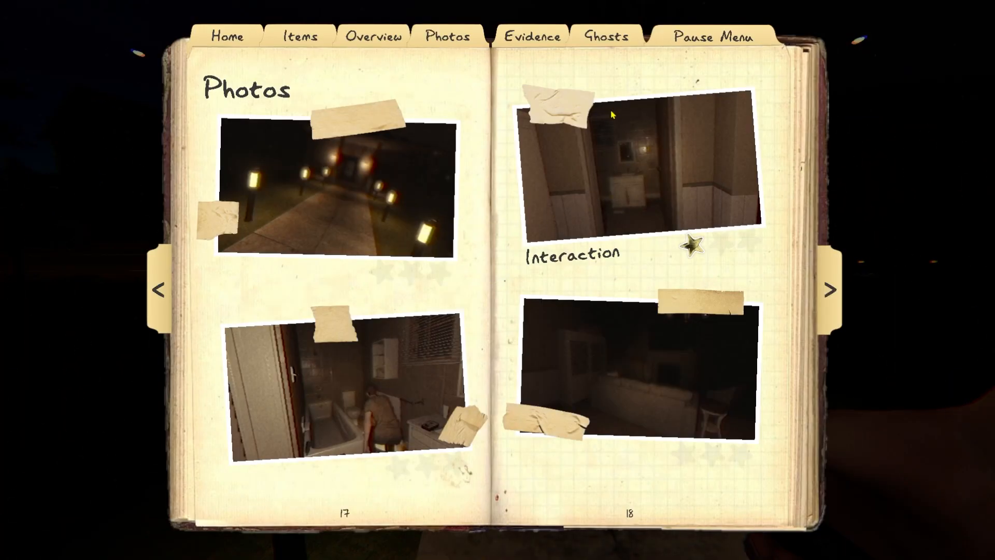
- Tick Spirit Box as found evidence on the journal's Evidence page
{"action": "left_click", "coordinate": [532, 37]}
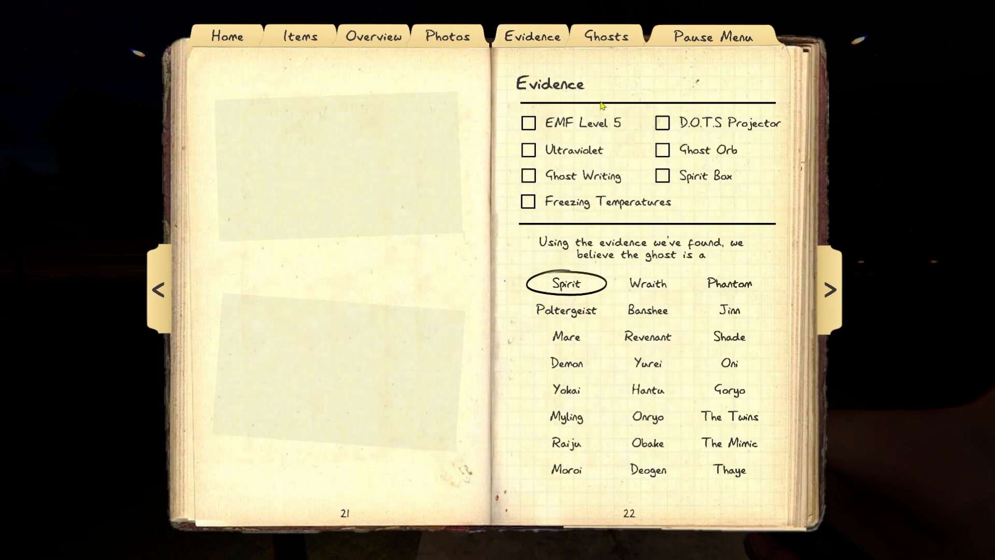
{"action": "left_click", "coordinate": [662, 176]}
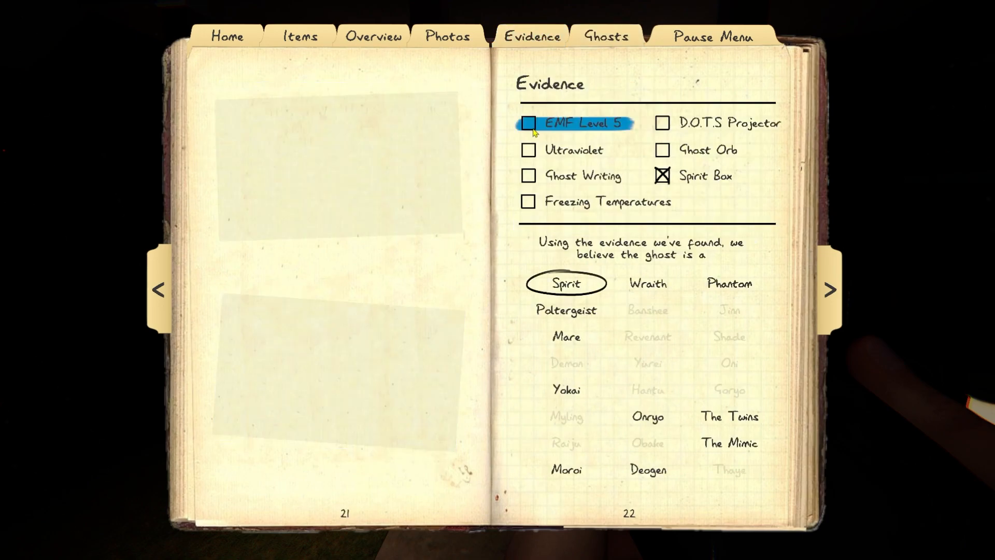
- Tick EMF Level 5, circle Wraith then The Twins as the guess, and return to the photo pages
{"action": "left_click", "coordinate": [528, 123]}
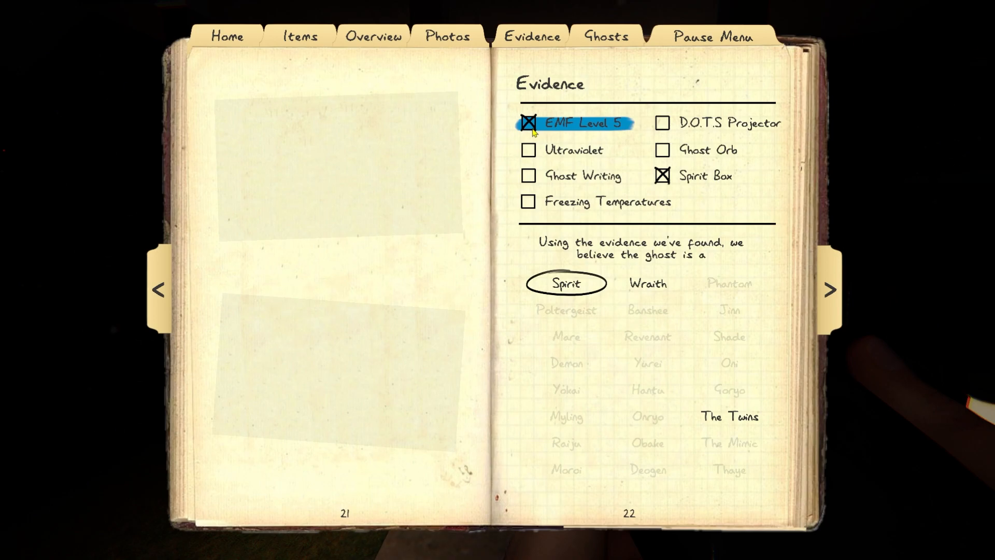
{"action": "mouse_move", "coordinate": [568, 176]}
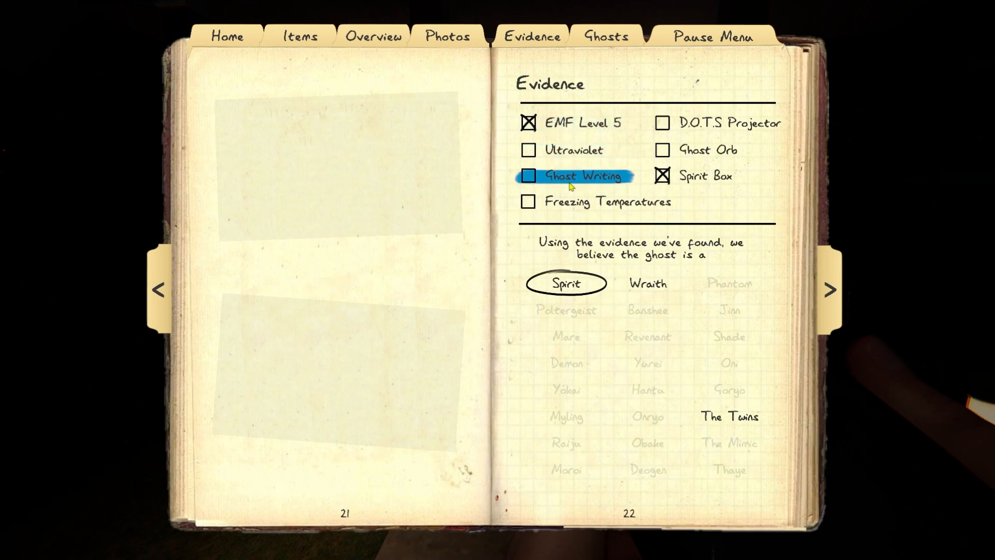
{"action": "left_click", "coordinate": [646, 283]}
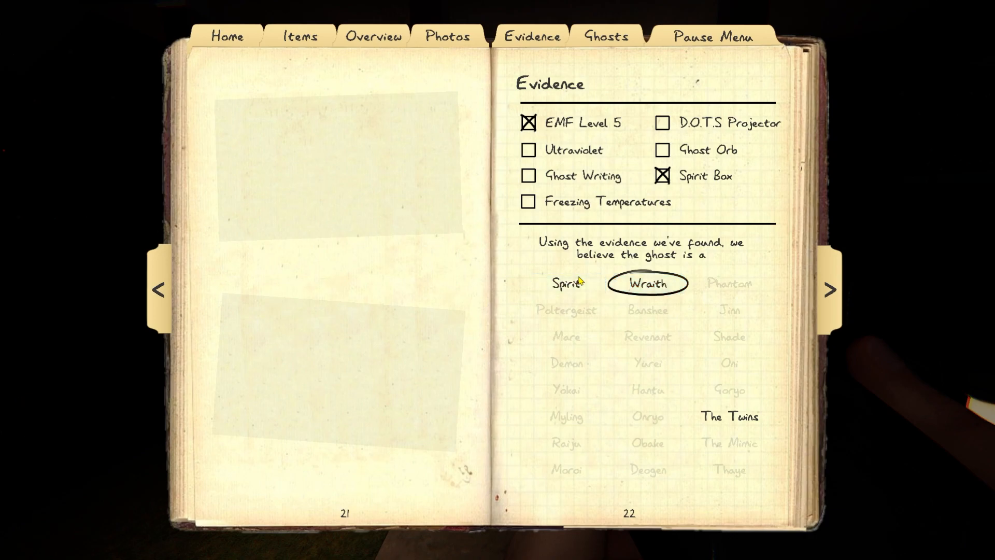
{"action": "left_click", "coordinate": [728, 417]}
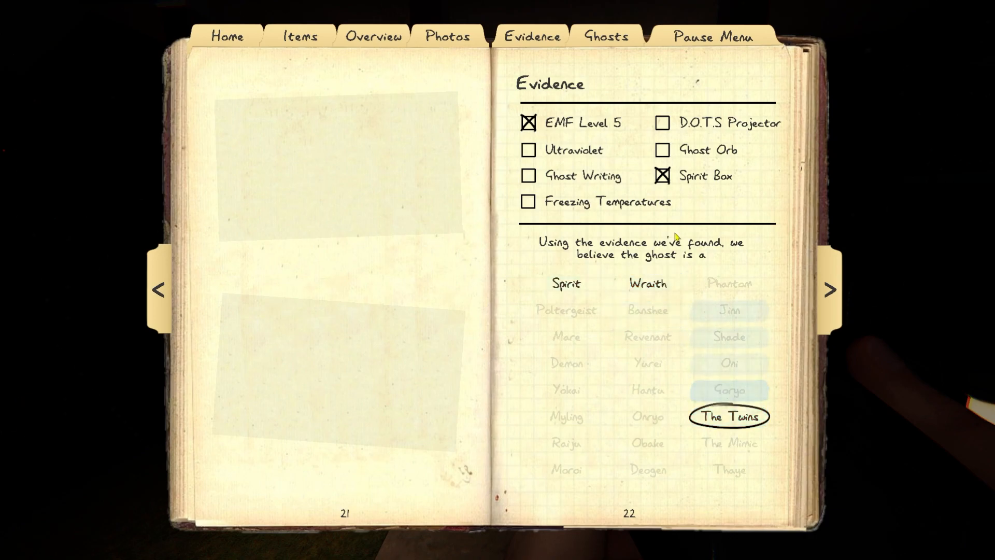
{"action": "left_click", "coordinate": [606, 36]}
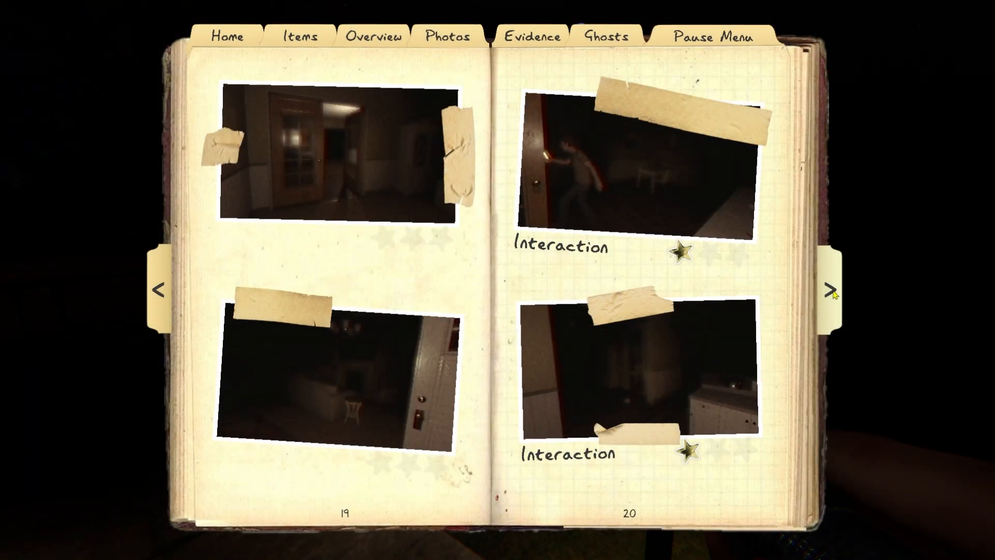
- Turn back to the evidence pages showing The Twins, then put the journal away
{"action": "left_click", "coordinate": [829, 291]}
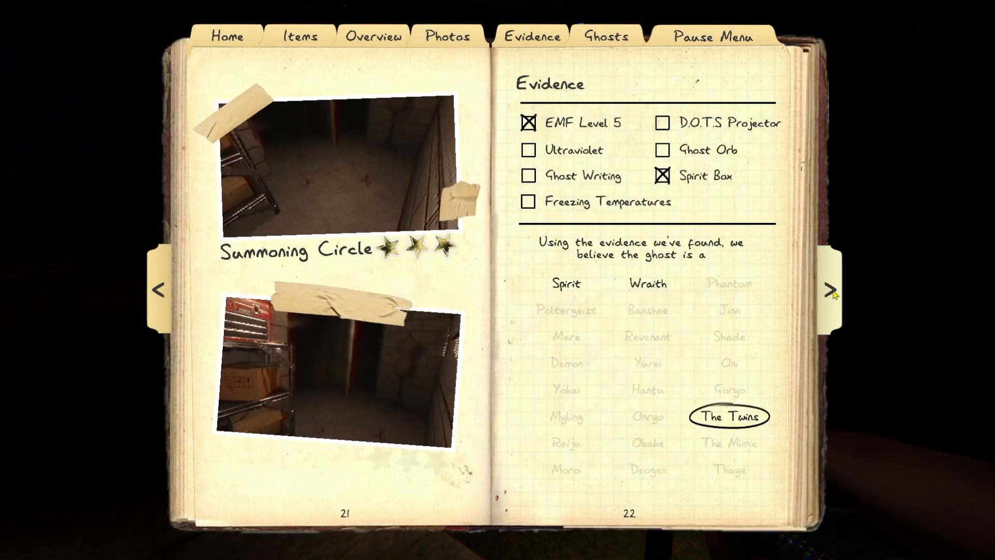
{"action": "mouse_move", "coordinate": [843, 298]}
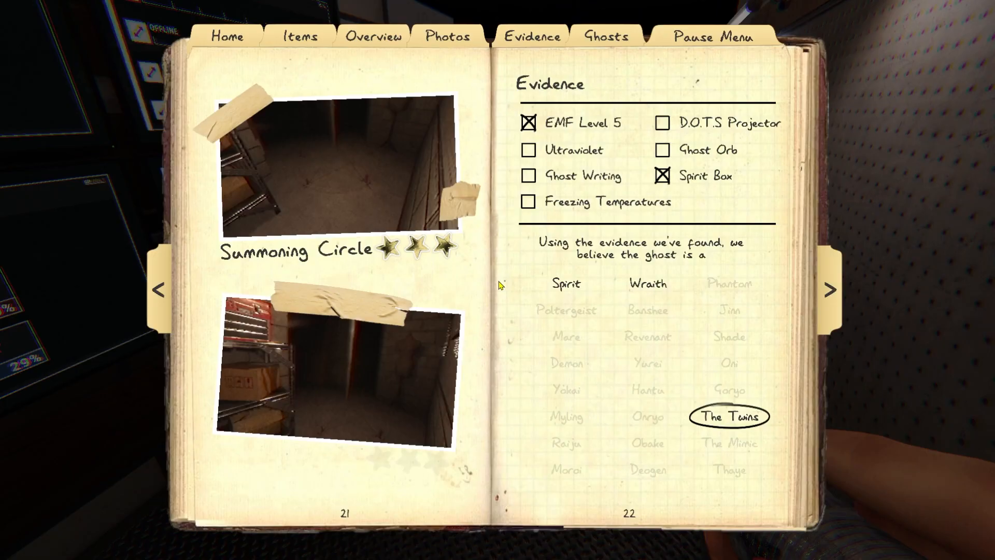
{"action": "left_click", "coordinate": [528, 176]}
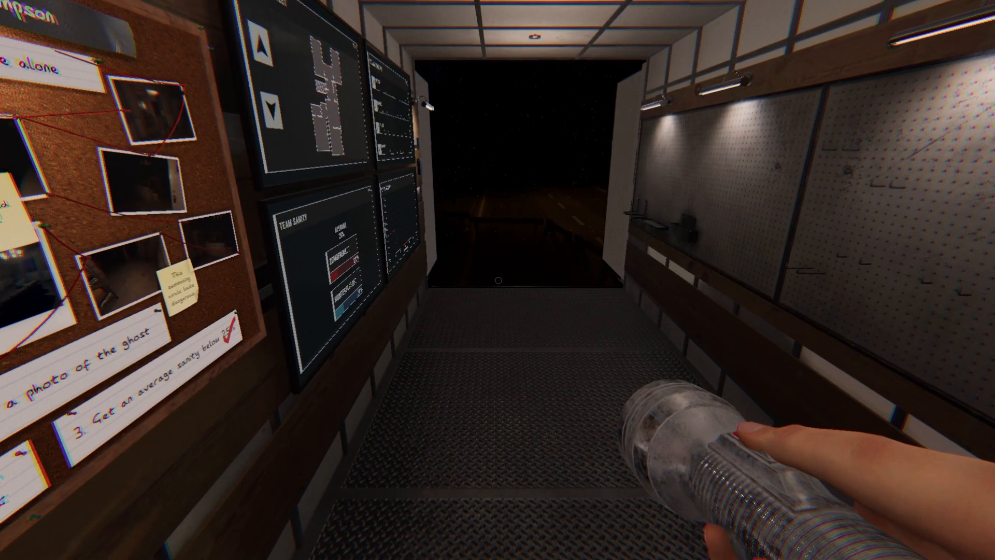
- End the investigation, view the Poltergeist debriefing with $83 earned, and continue to the lobby
{"action": "key", "text": "j"}
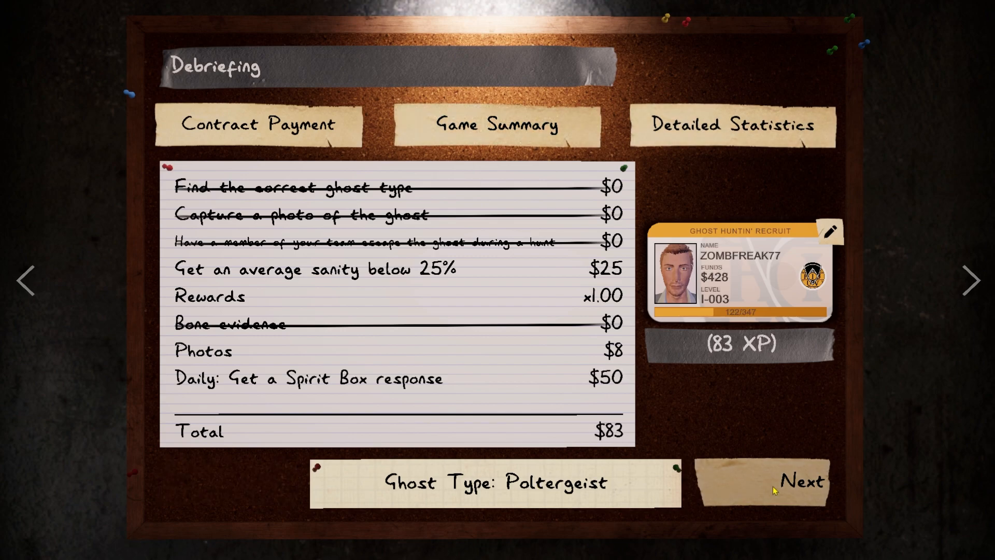
{"action": "left_click", "coordinate": [800, 481]}
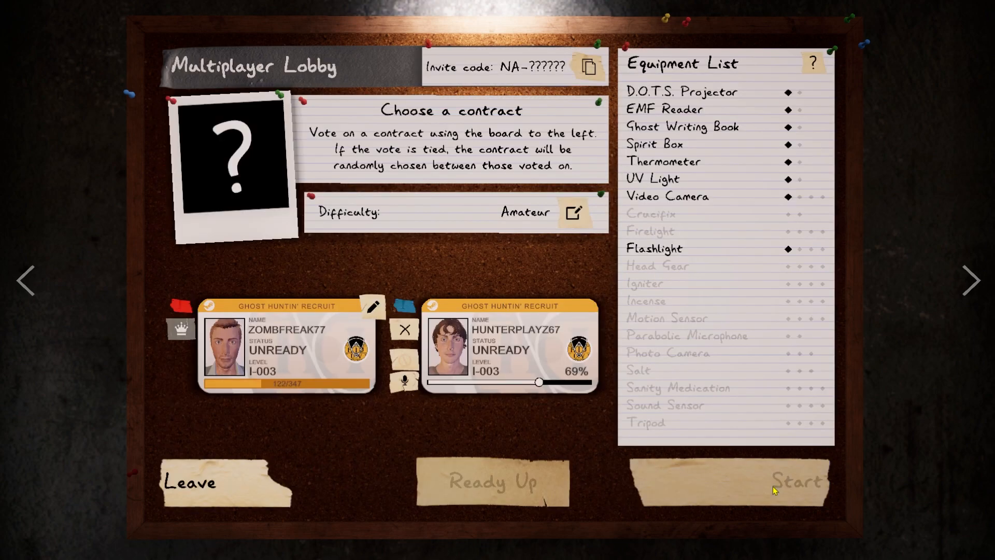